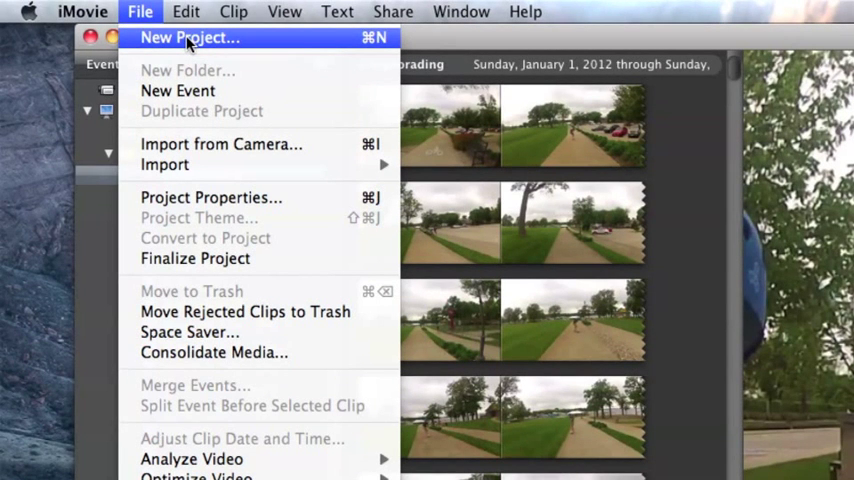
Start a new iMovie project from the File menu
click(207, 38)
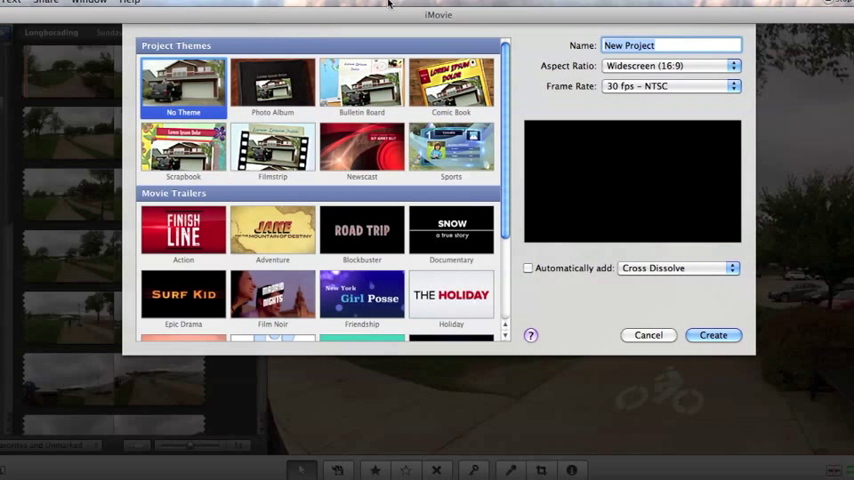
Enter 'iMovie Trailer Tutorial' in the project Name field
text(iMovie Trailer)
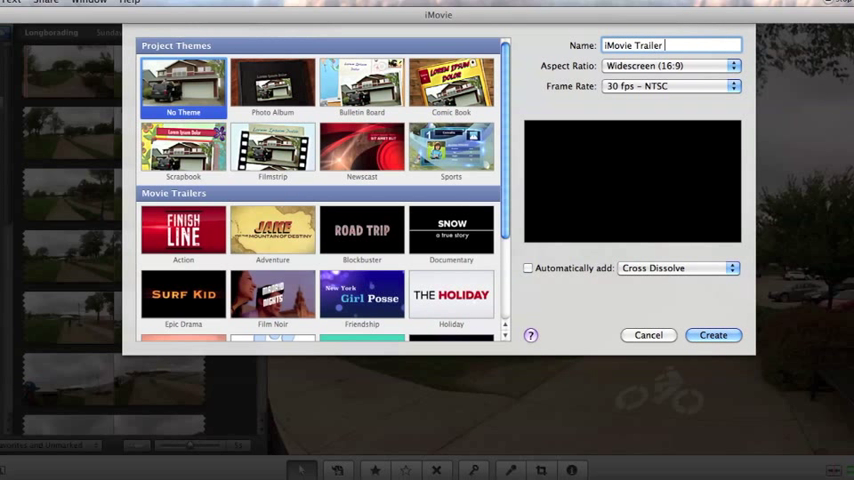
text(Tutorial)
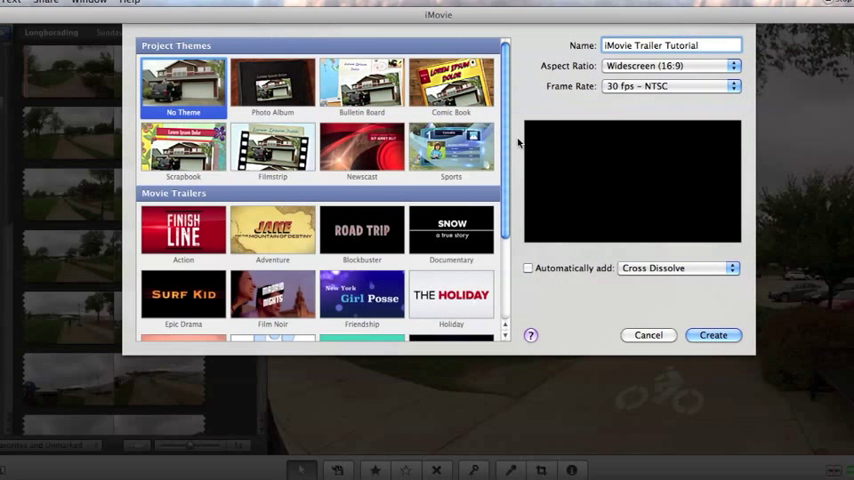
Choose the Action template under Movie Trailers and create the project
scroll(down, 3)
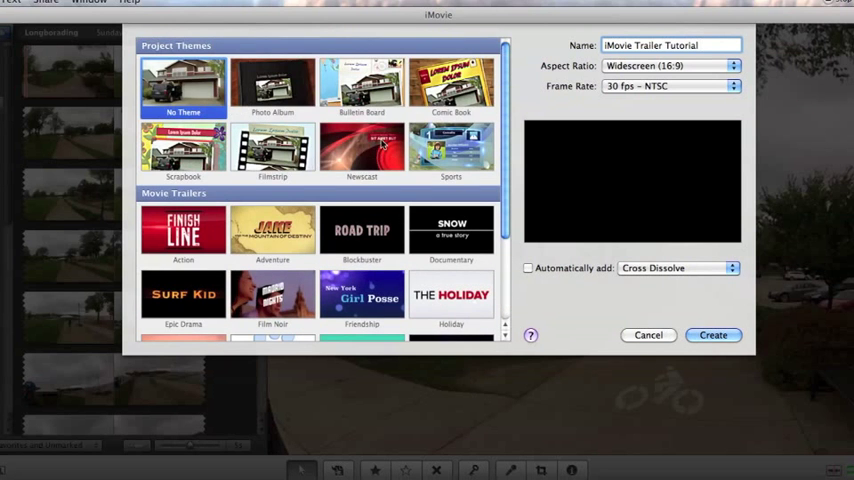
scroll(down, 3)
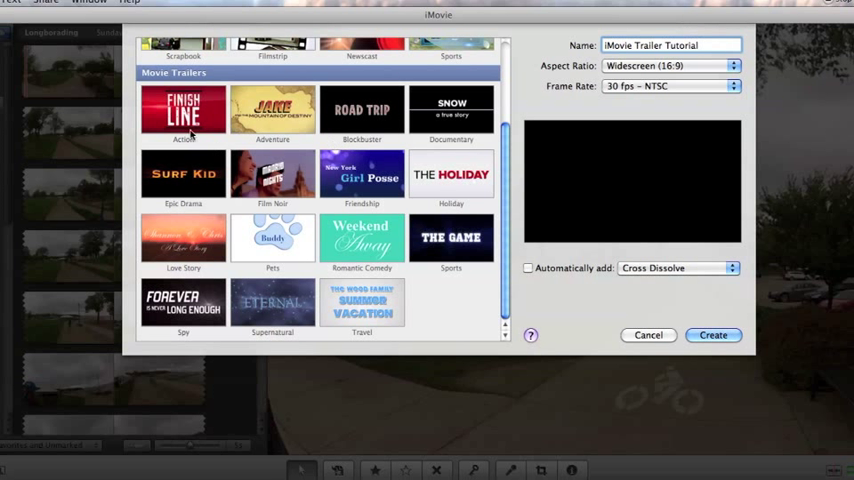
mouse_move(362, 145)
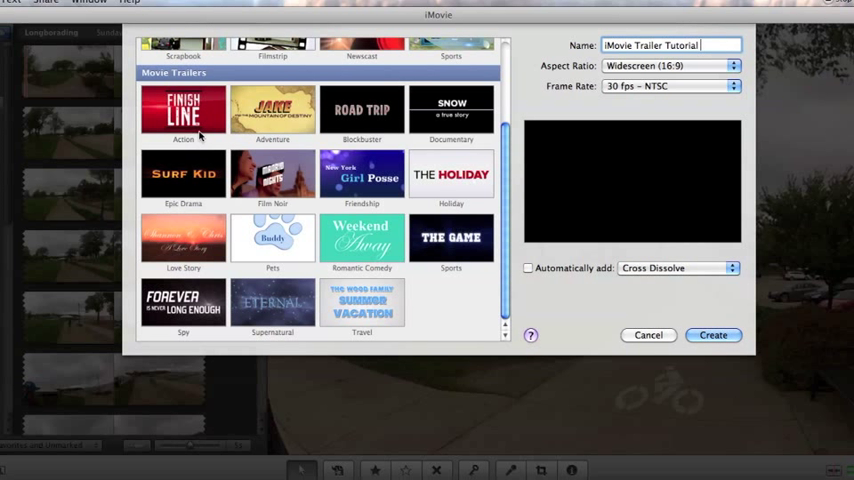
click(183, 110)
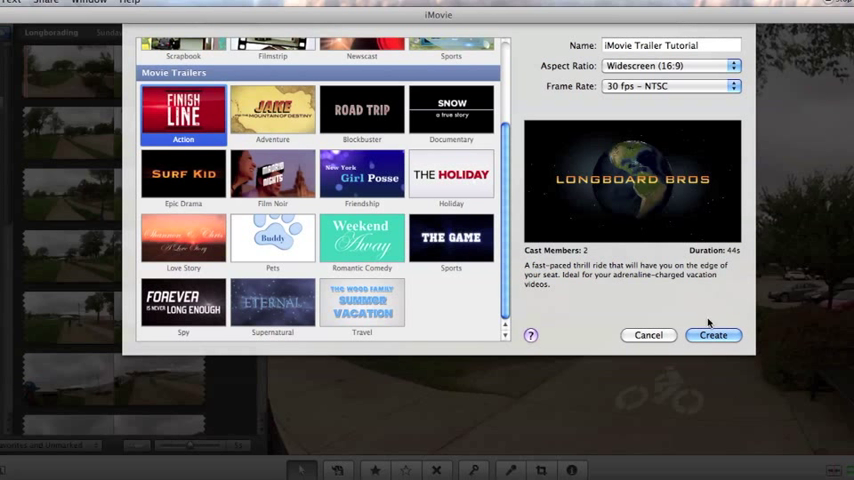
mouse_move(265, 210)
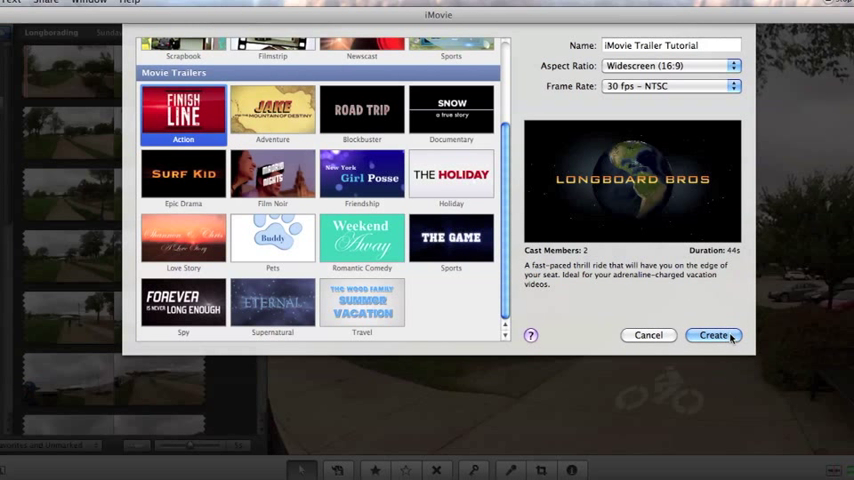
click(717, 335)
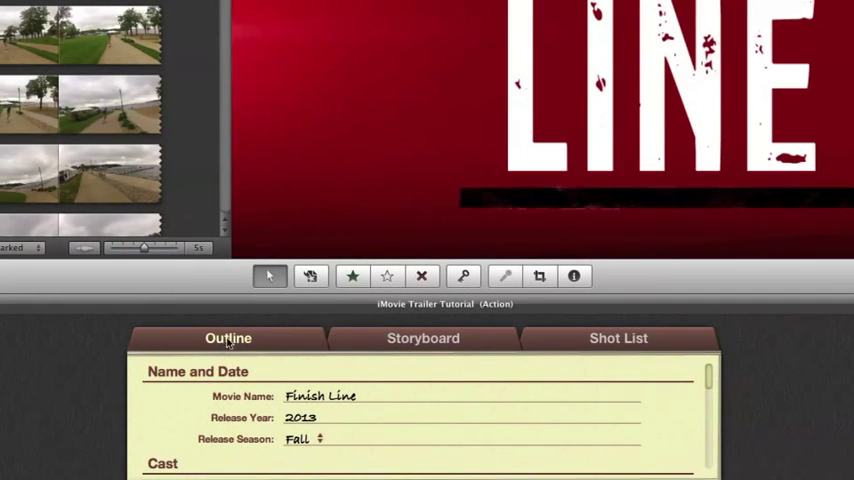
Replace the outline's Movie Name 'Finish Line' with 'Longboarding Weekend'
scroll(down, 3)
text(Fi)
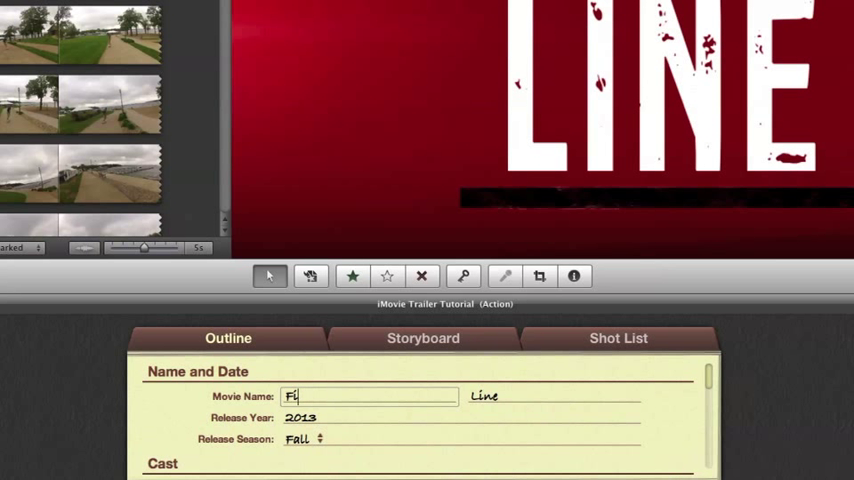
text(Long)
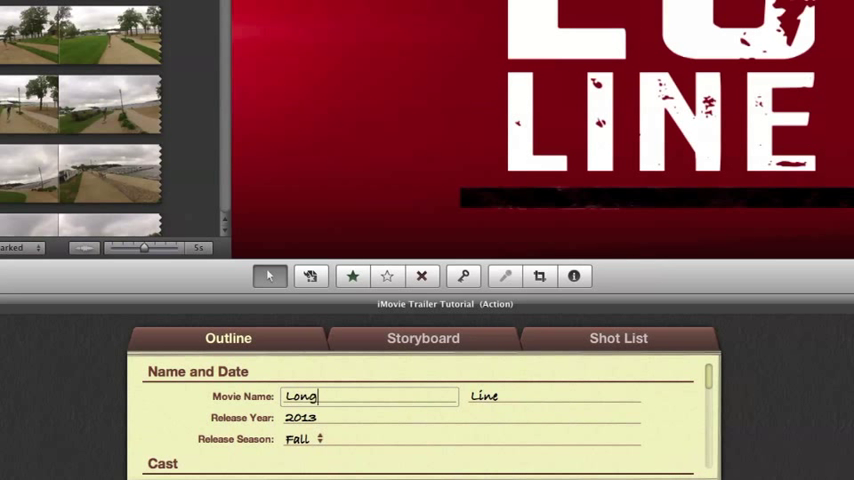
text(boarding)
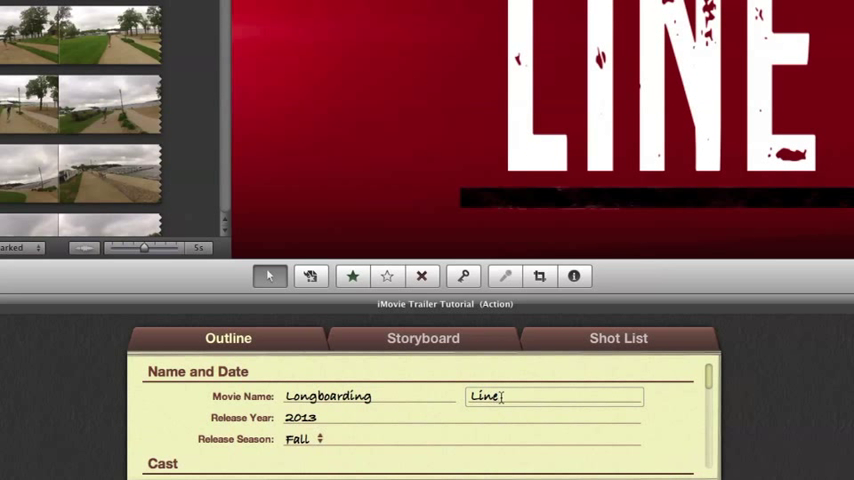
text(Weekened)
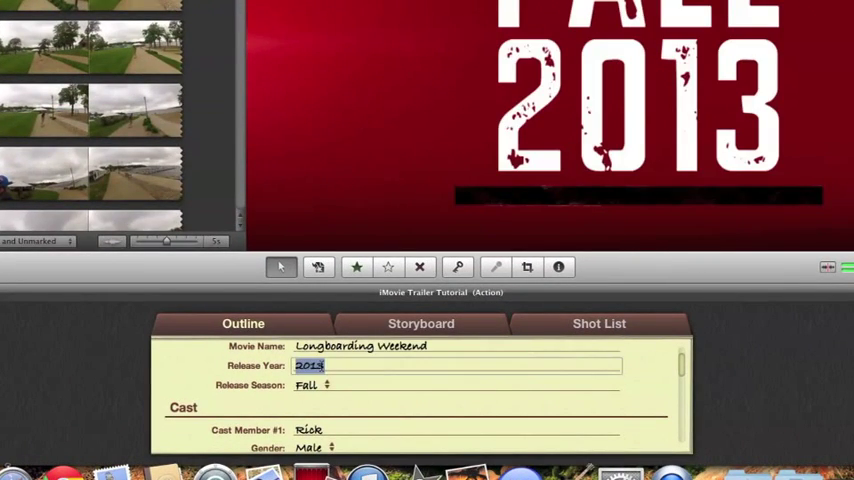
Set the release year to 'Summer Of 2013' and preview Cast Member #1's title card
text(S)
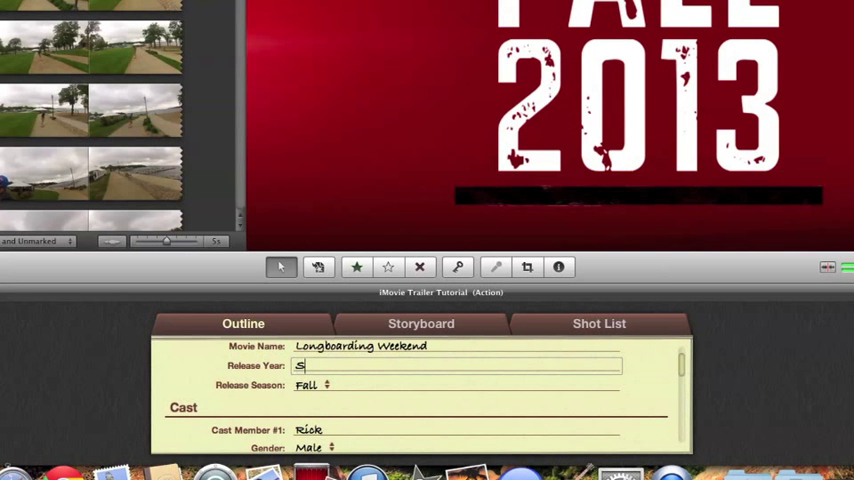
text(ummer Of 2)
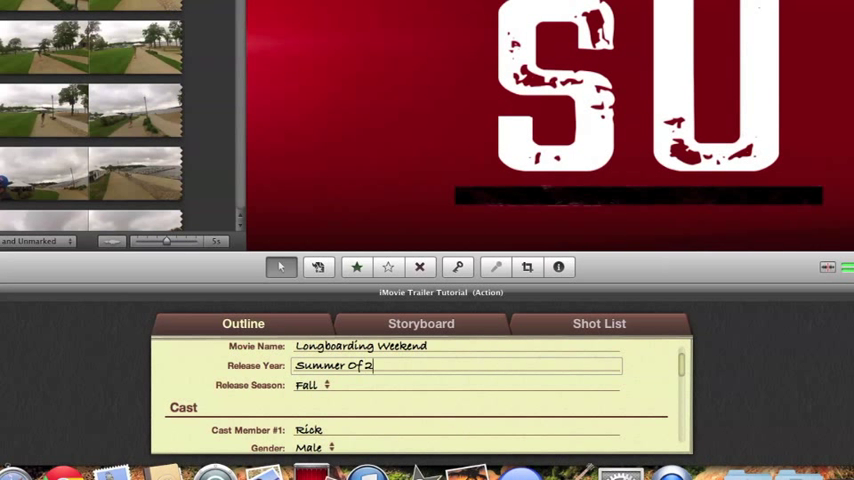
text(013)
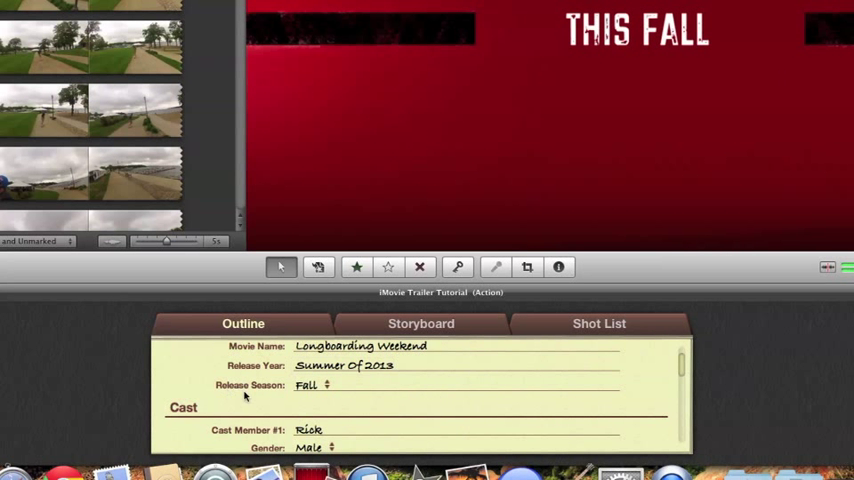
click(318, 386)
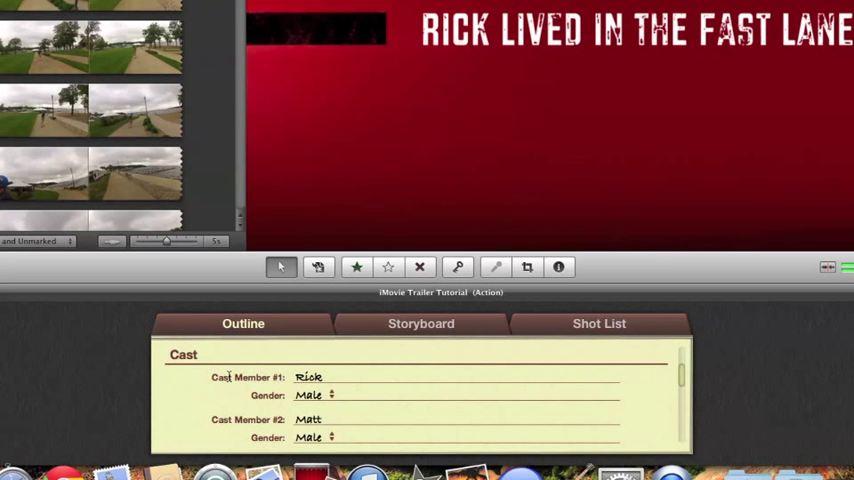
Replace cast names Rick and Matt with Eli and Ivan
double_click(310, 376)
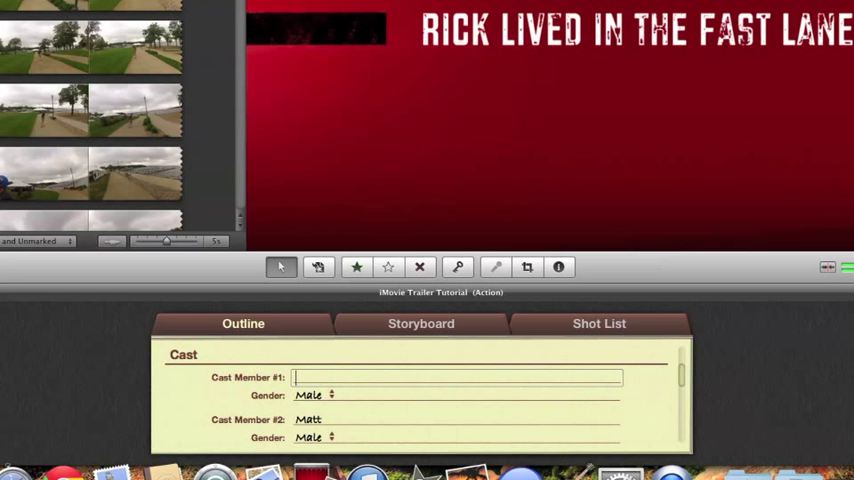
text(Eli)
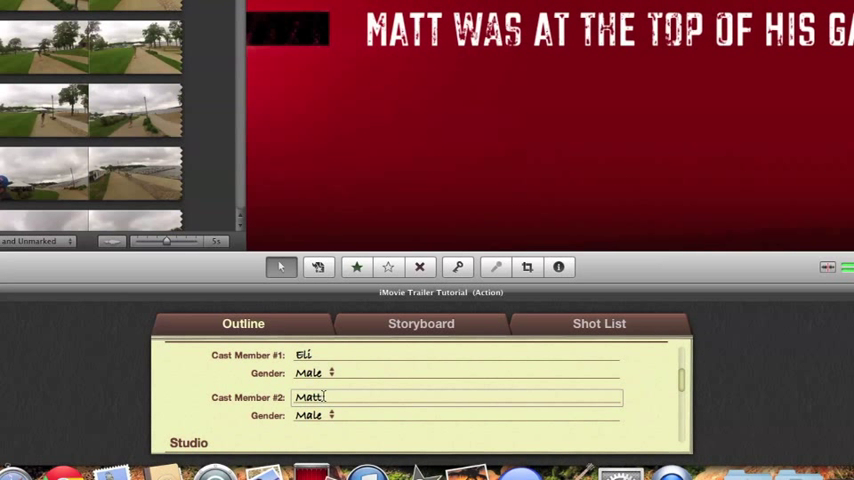
text(Ivan)
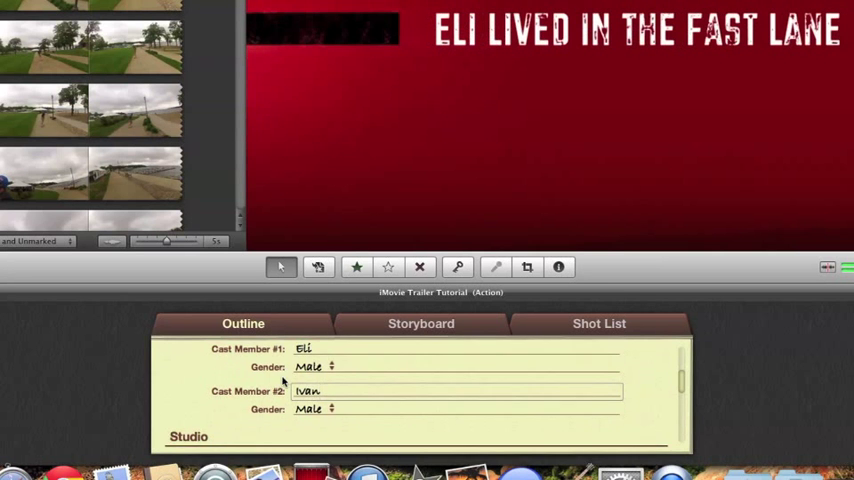
Bring up the Studio section's Logo Style options to pick Black Background
scroll(down, 3)
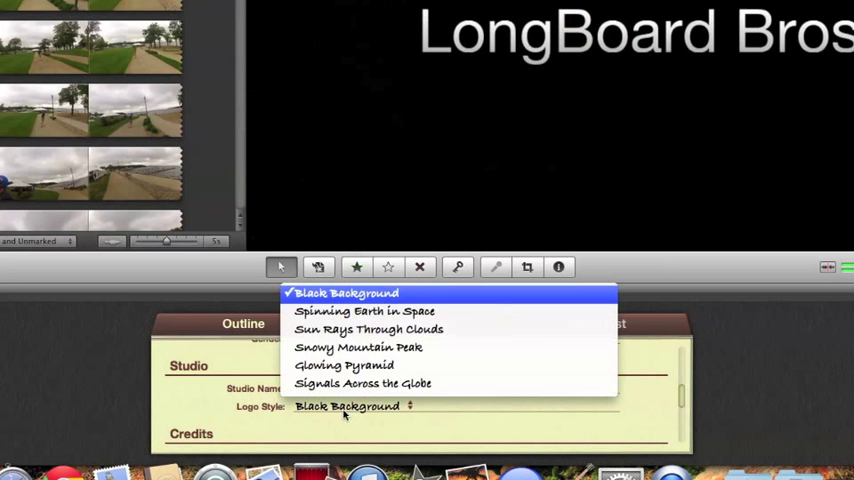
click(371, 329)
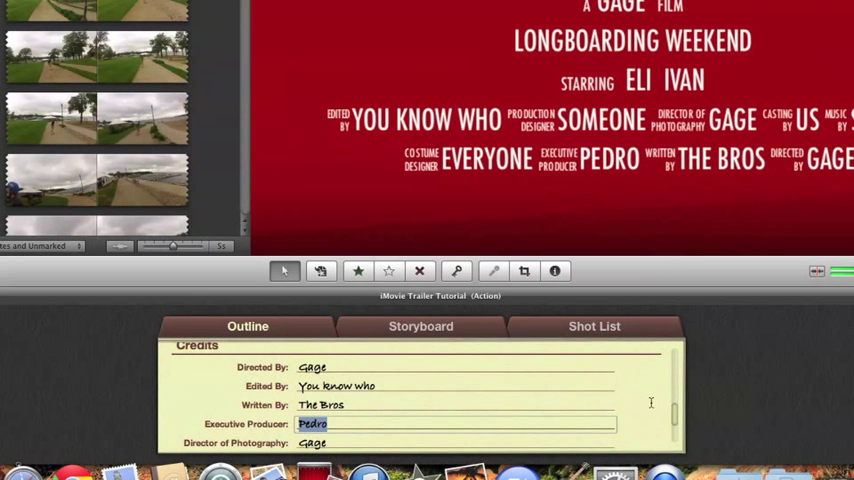
Scroll the outline down to the Credits section
scroll(down, 3)
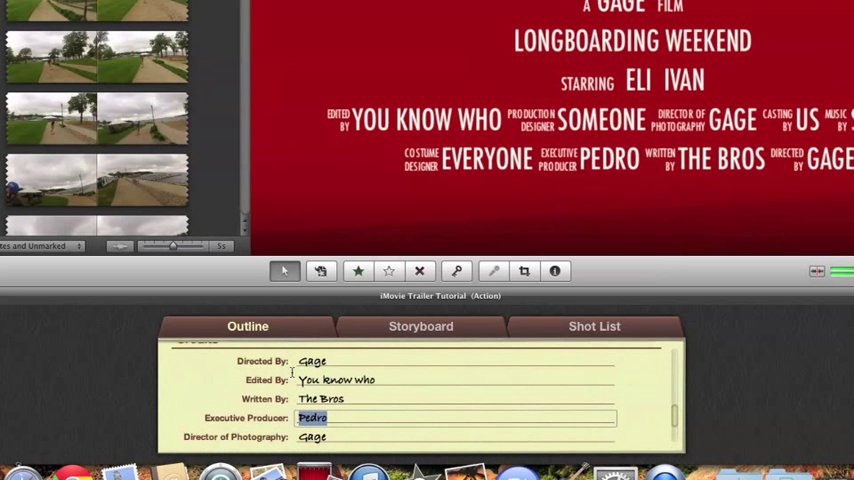
mouse_move(332, 380)
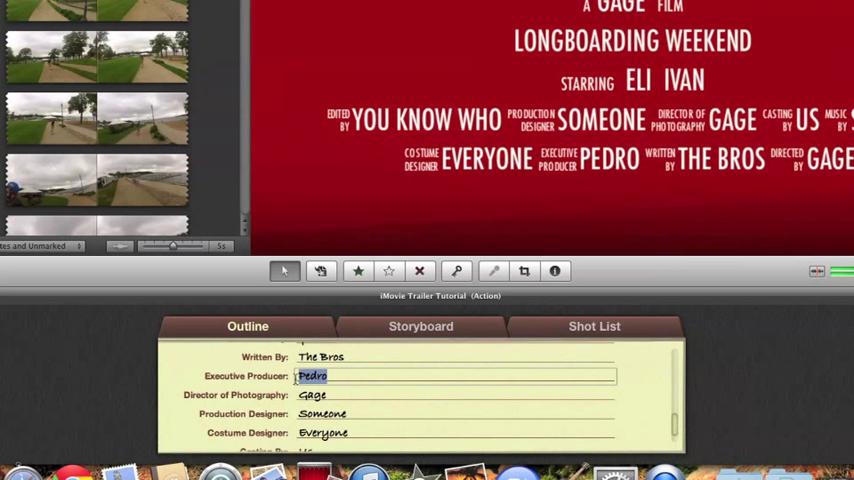
scroll(down, 3)
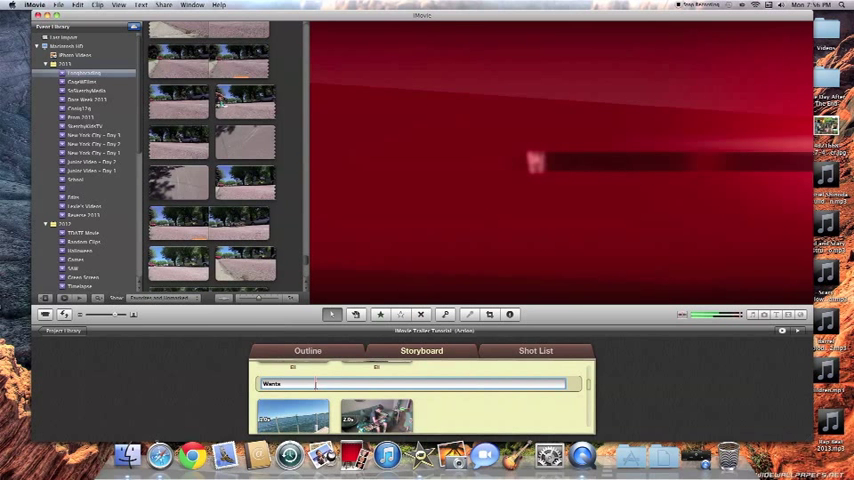
Type new title card lines, including 'and Iv', 'All', 'Who' and 'Will'
text(and Iv)
text(Face Off)
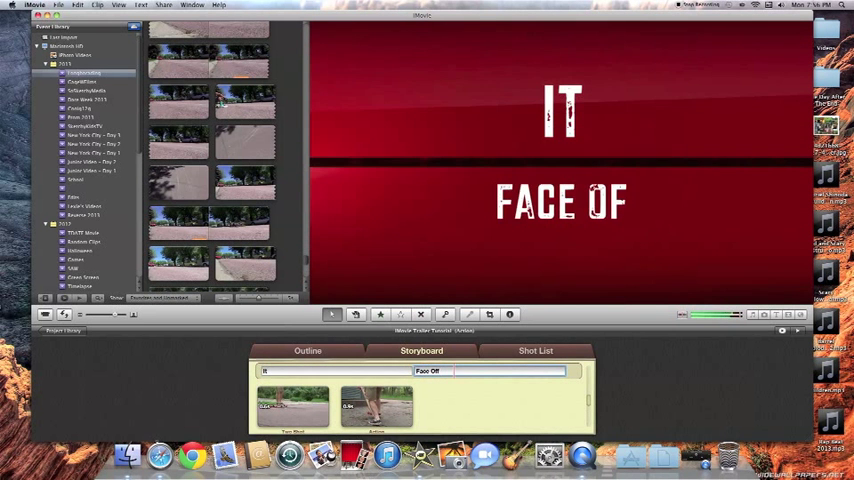
text(All)
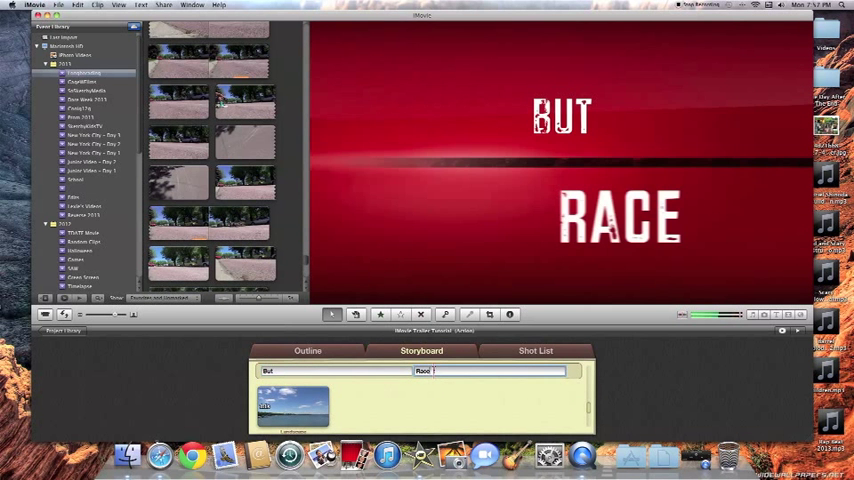
text(Who)
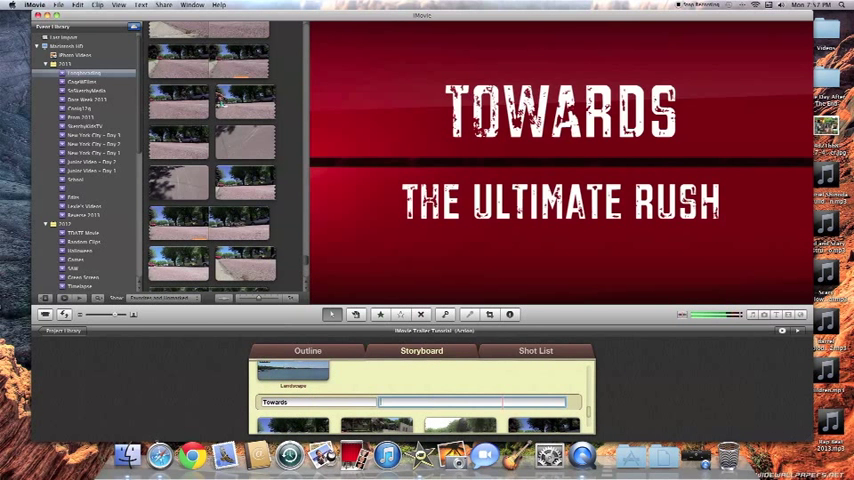
text(Will)
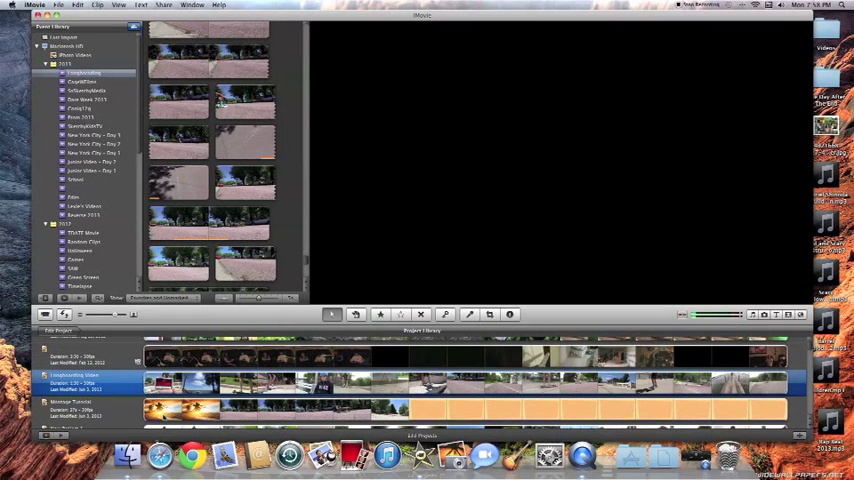
Right-click the Trash in the Dock to show its options
right_click(732, 450)
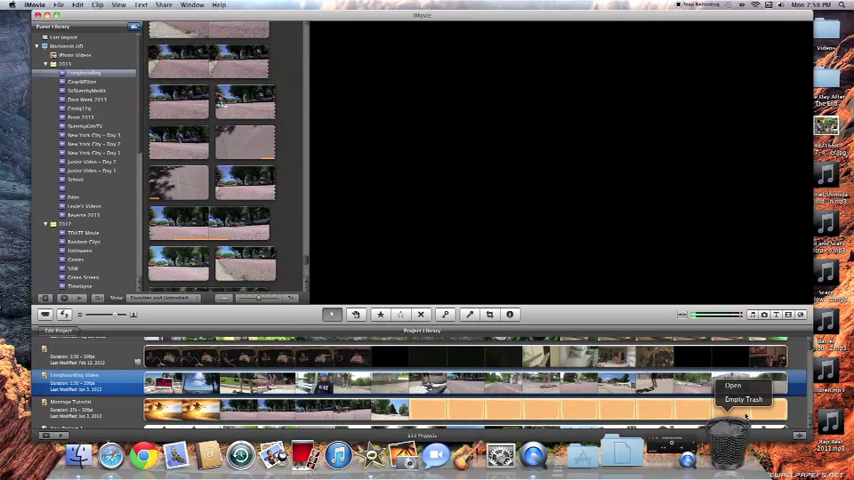